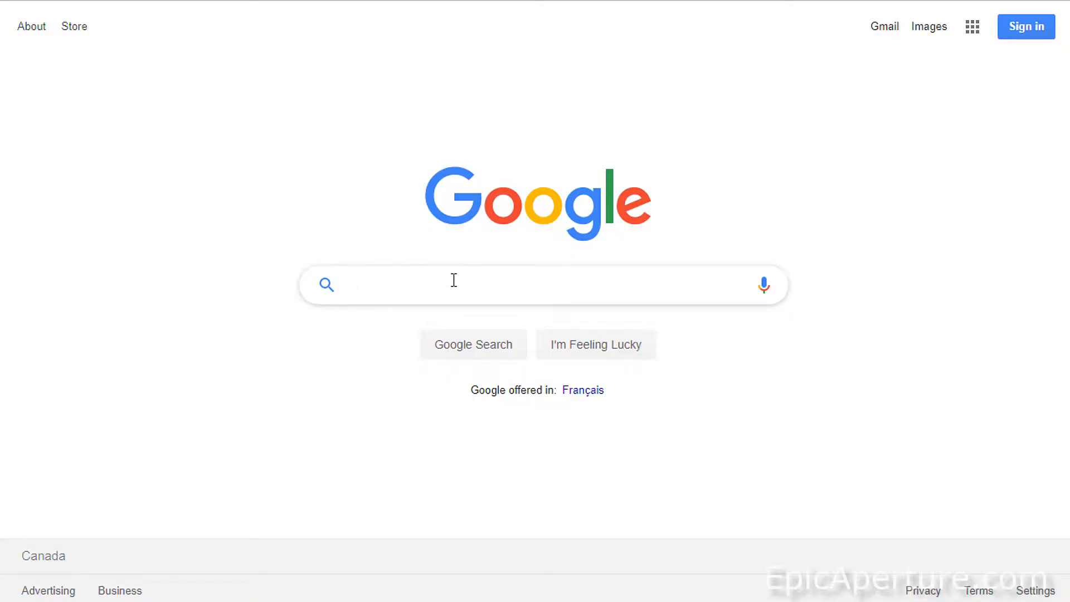
# - Search Google for 'media creation tool' and choose Microsoft's Download Windows 10 result
pyautogui.write('media cre')
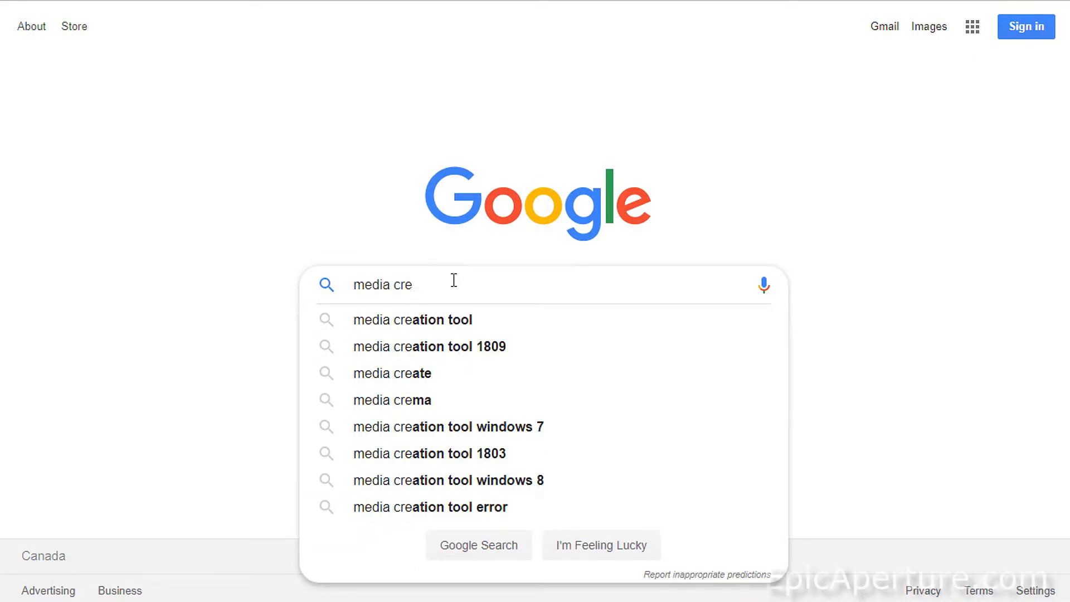
pyautogui.click(413, 319)
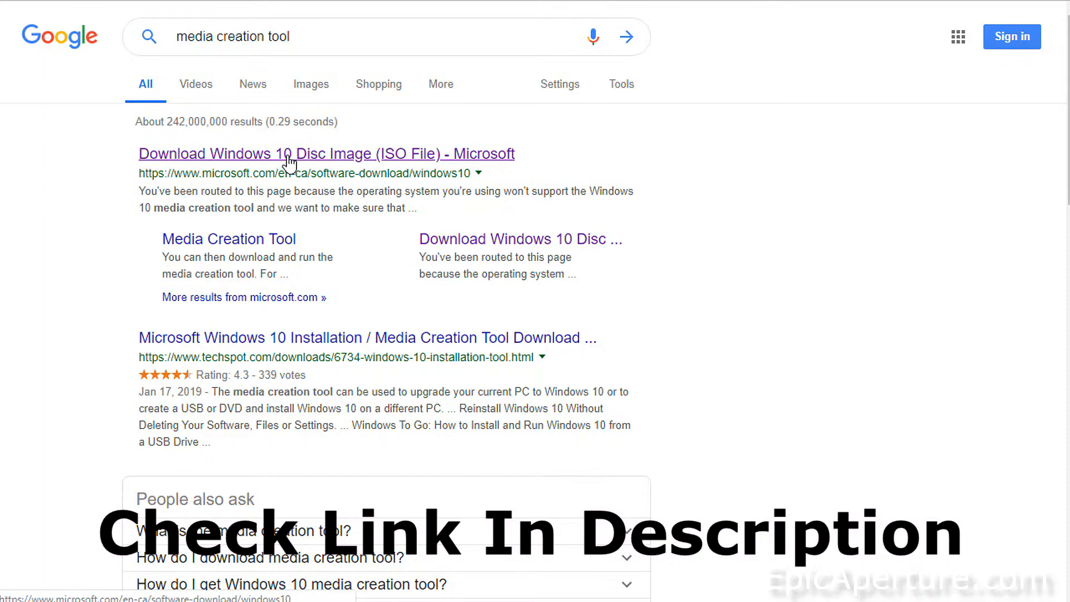
pyautogui.click(325, 153)
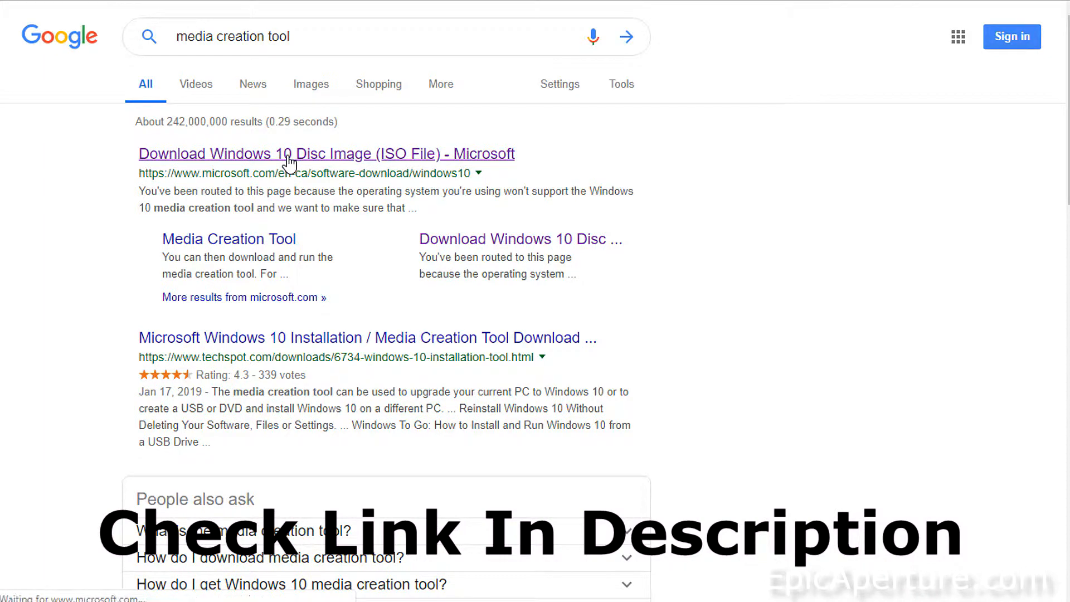
# - Download the MediaCreationTool1809 via 'Download tool now' under Create Windows 10 installation media
pyautogui.click(326, 153)
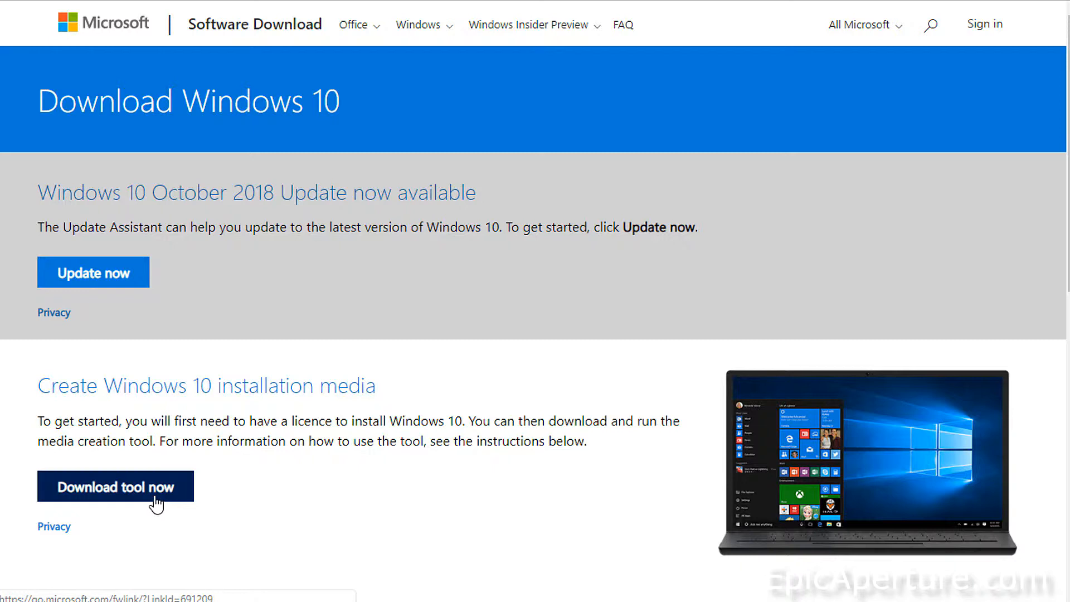
pyautogui.moveTo(94, 273)
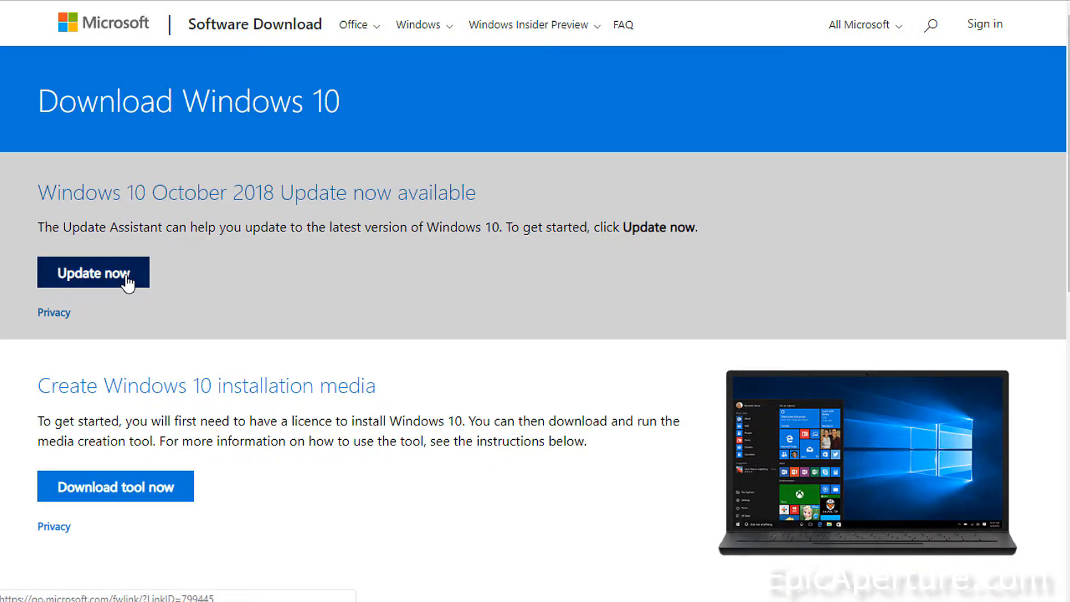
pyautogui.moveTo(115, 486)
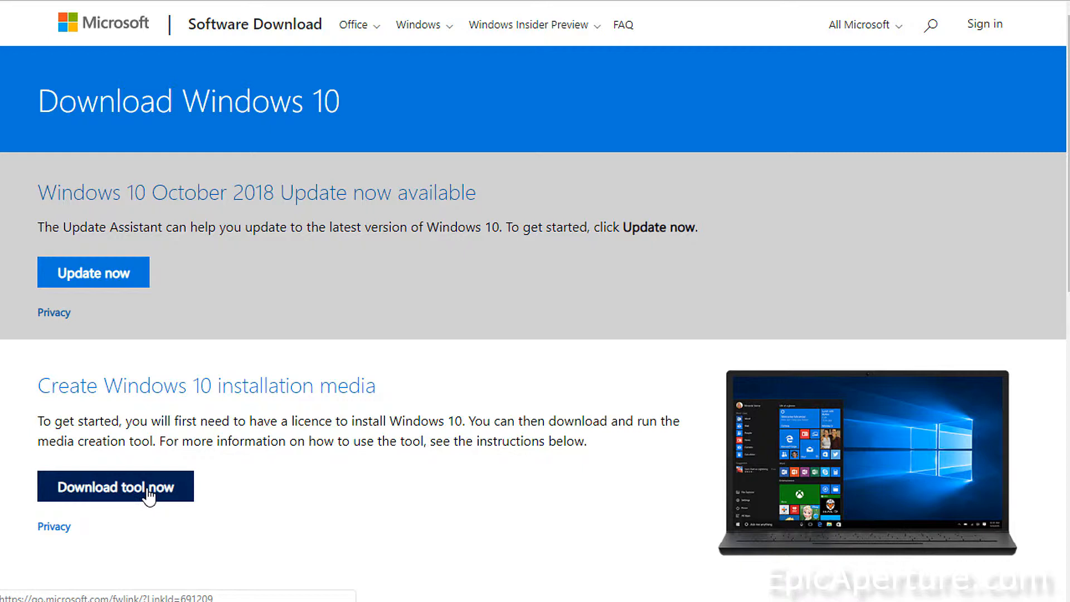
pyautogui.click(115, 487)
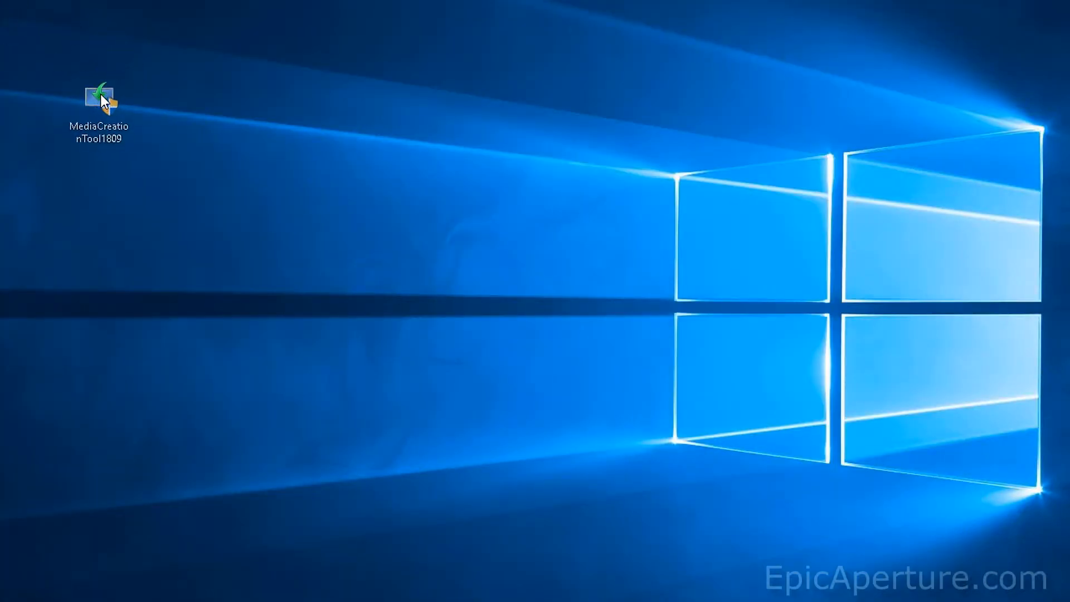
# - Run MediaCreationTool1809 from the desktop so Windows 10 Setup shows its license terms
pyautogui.click(99, 100)
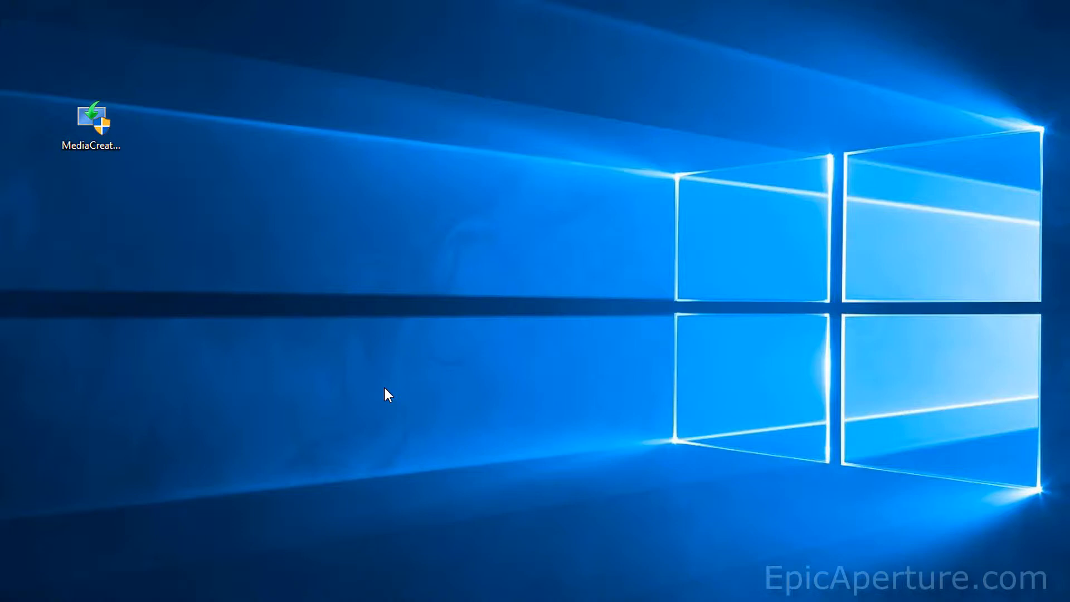
pyautogui.doubleClick(90, 121)
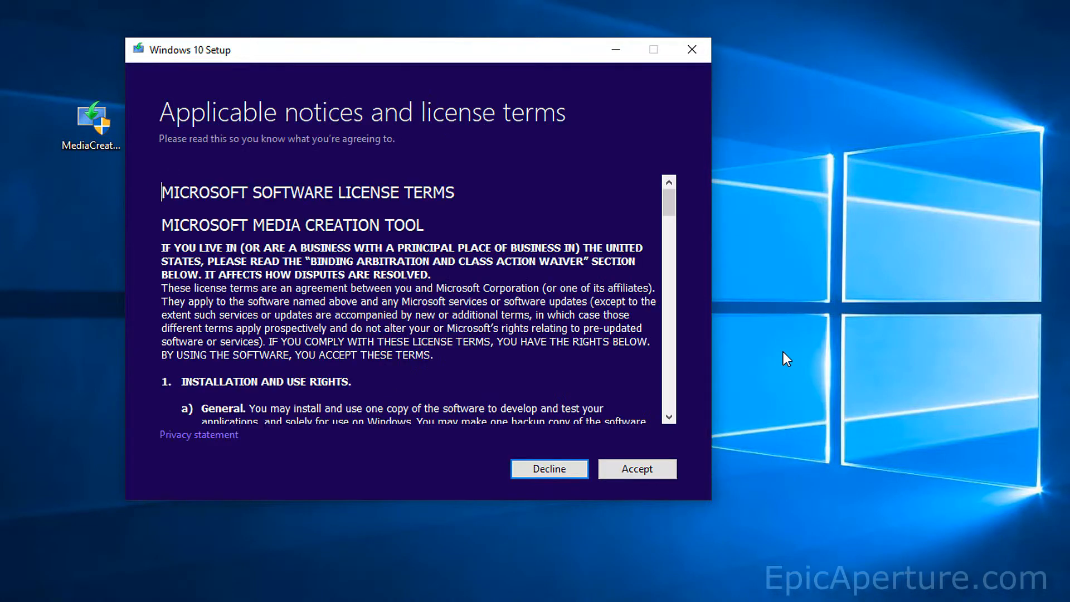
pyautogui.moveTo(575, 553)
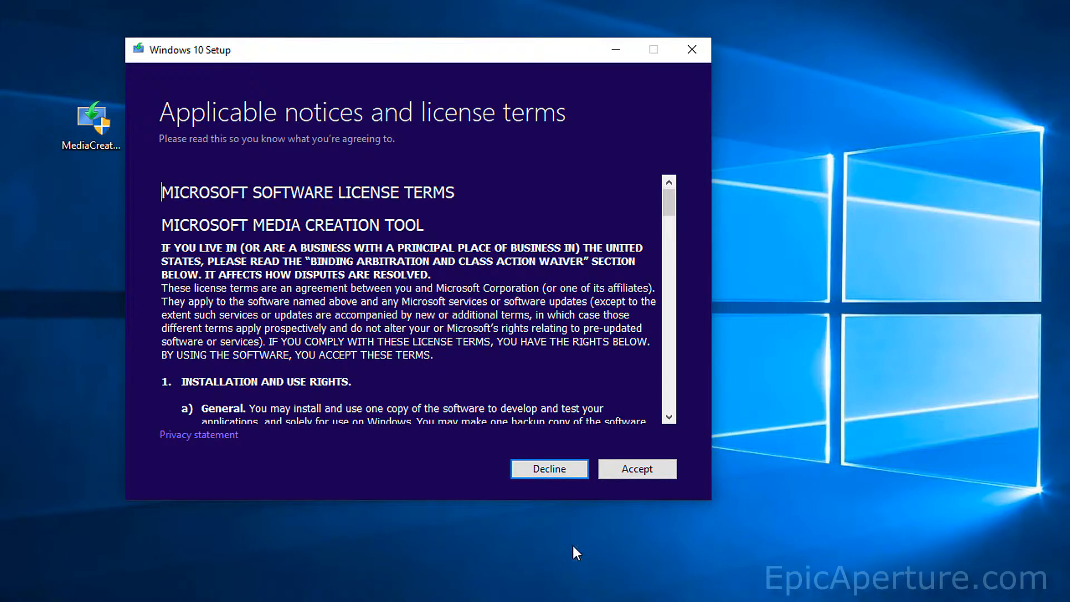
# - Accept the license terms and pick 'Create installation media for another PC', continuing to language choices
pyautogui.scroll(-3)
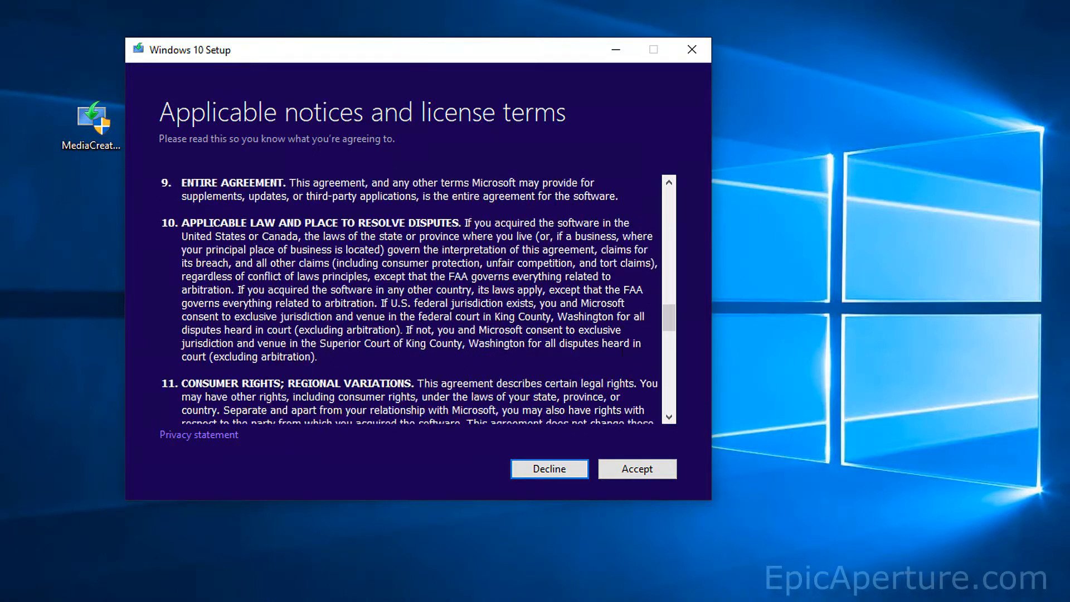
pyautogui.scroll(-3)
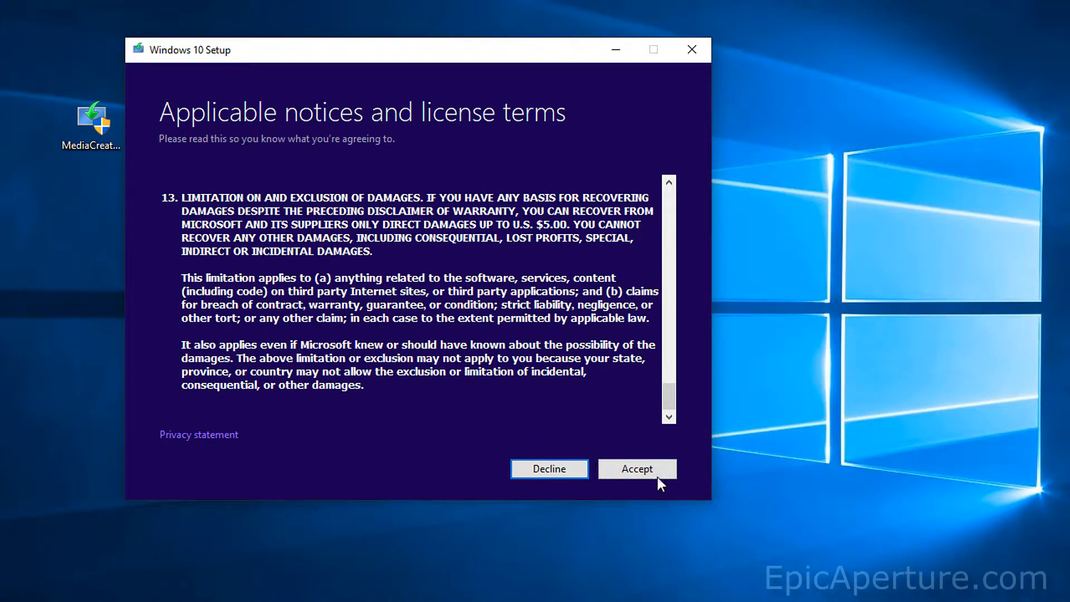
pyautogui.click(636, 469)
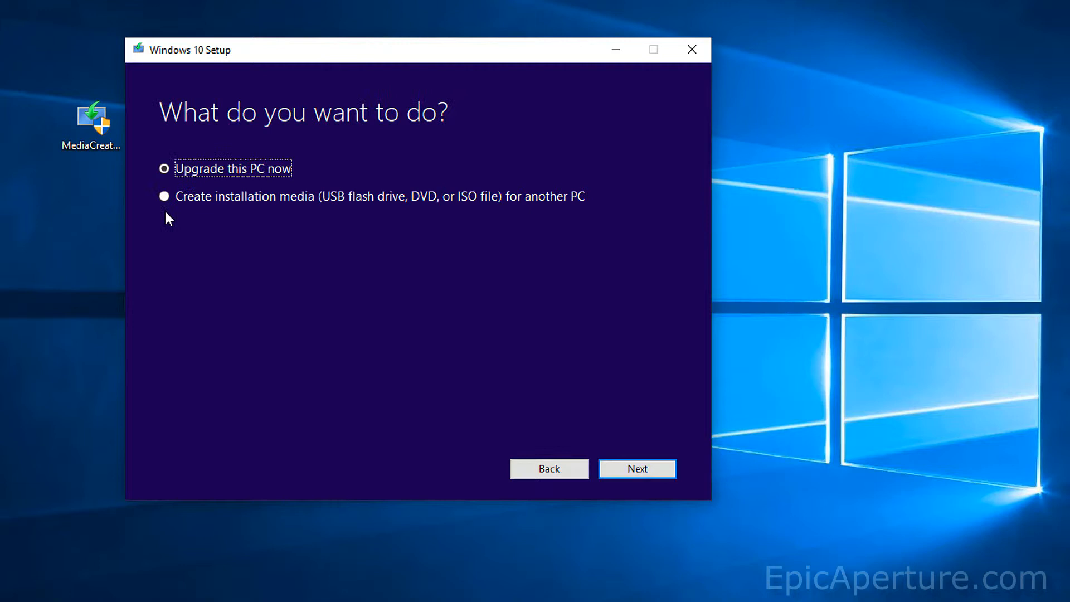
pyautogui.click(164, 196)
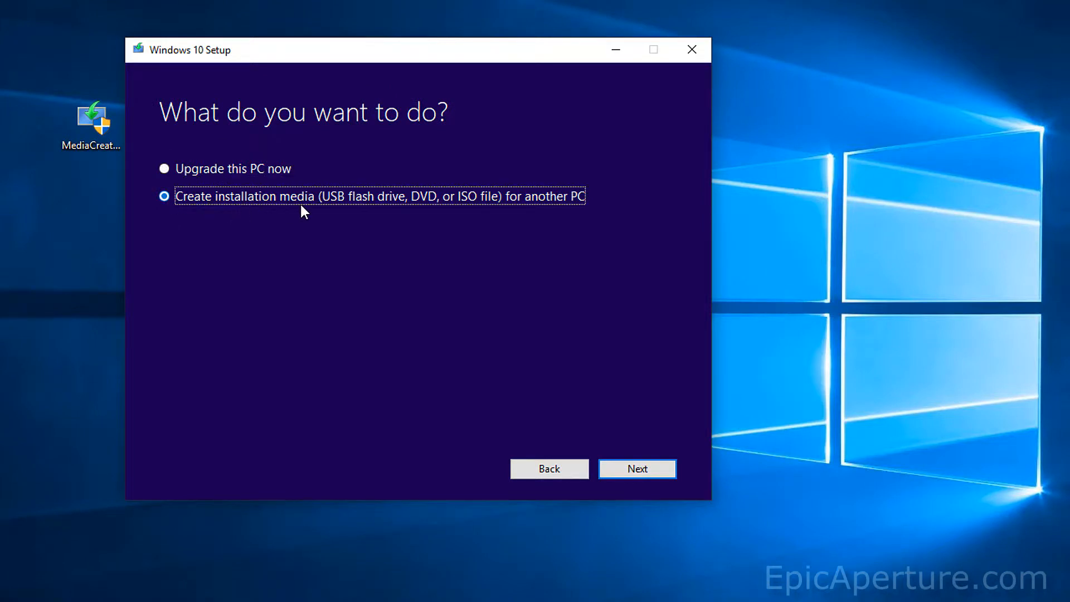
pyautogui.moveTo(367, 209)
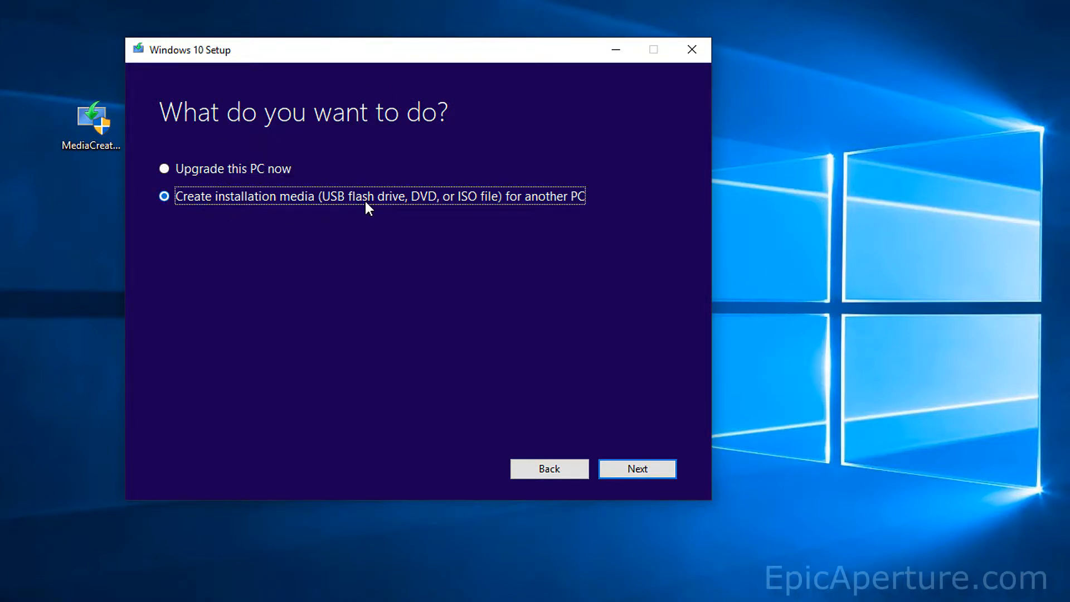
pyautogui.moveTo(629, 555)
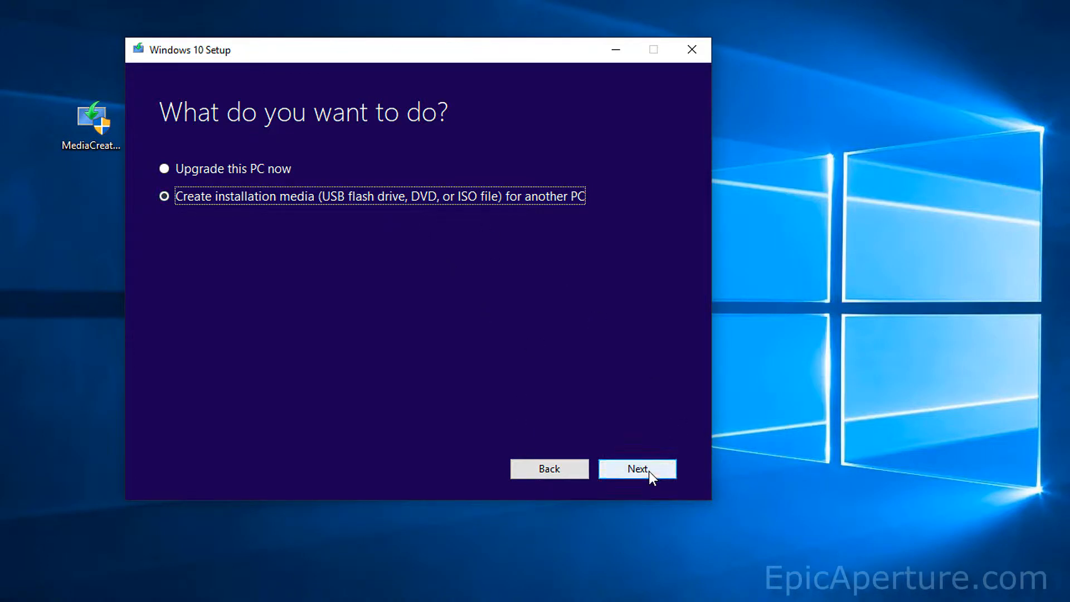
pyautogui.click(638, 469)
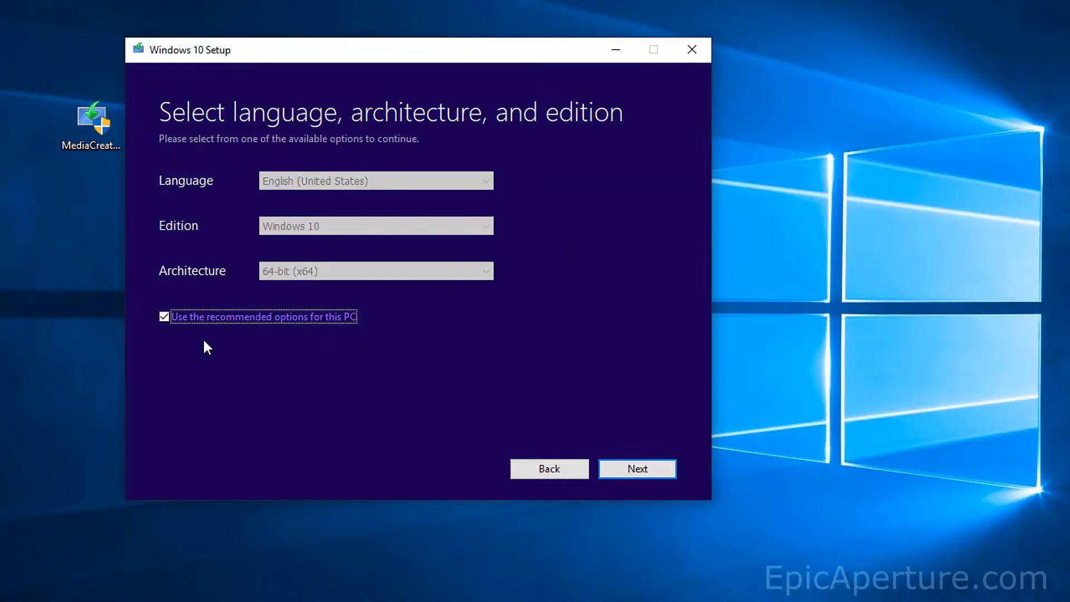
# - Turn off recommended options, keep English and Windows 10, and choose 64-bit (x64) architecture
pyautogui.click(164, 316)
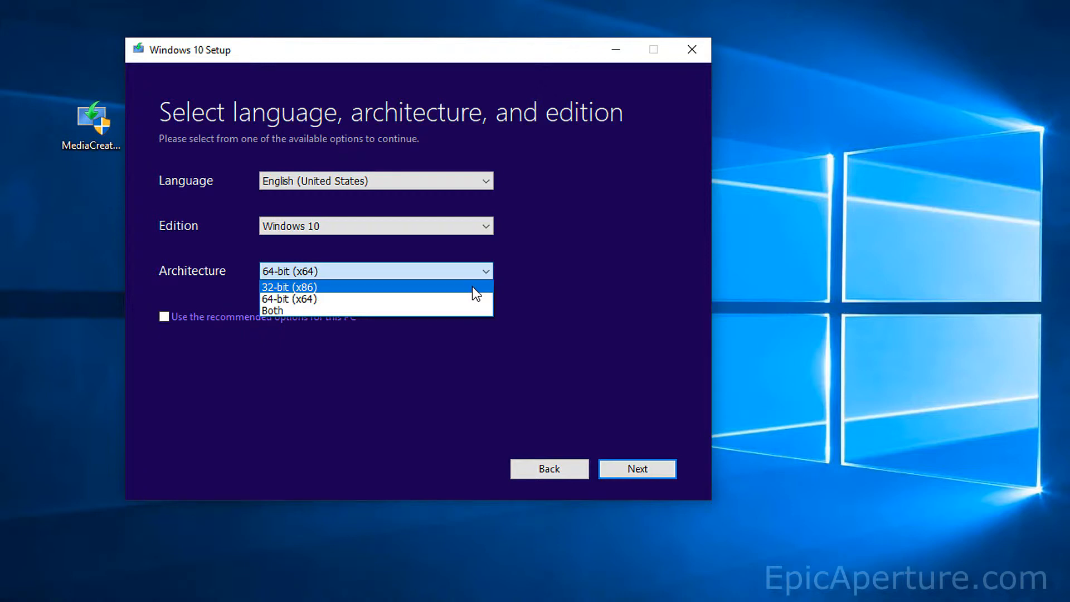
pyautogui.moveTo(464, 295)
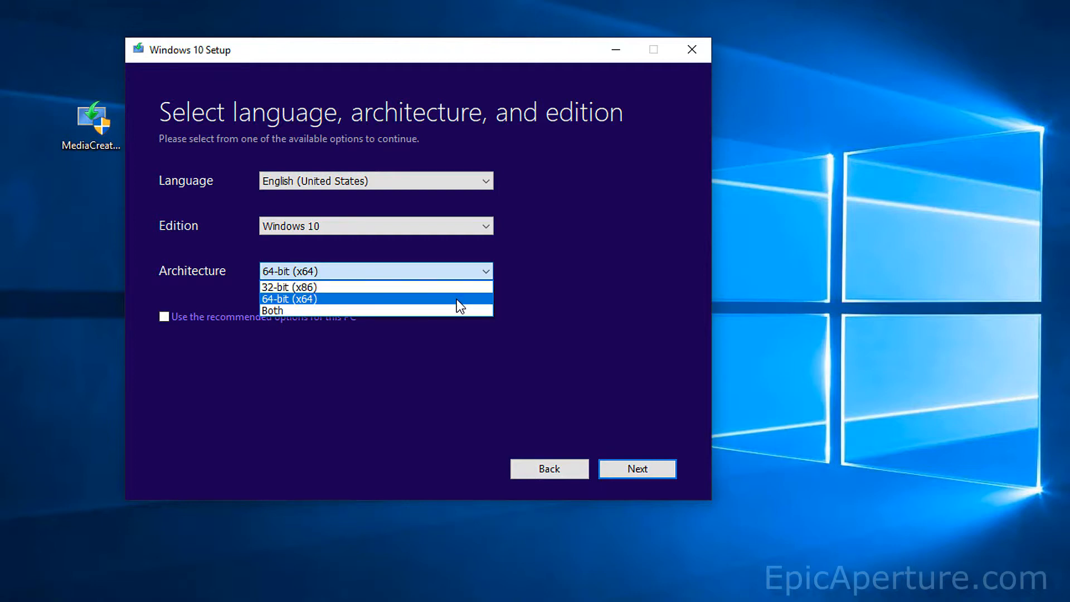
pyautogui.click(290, 299)
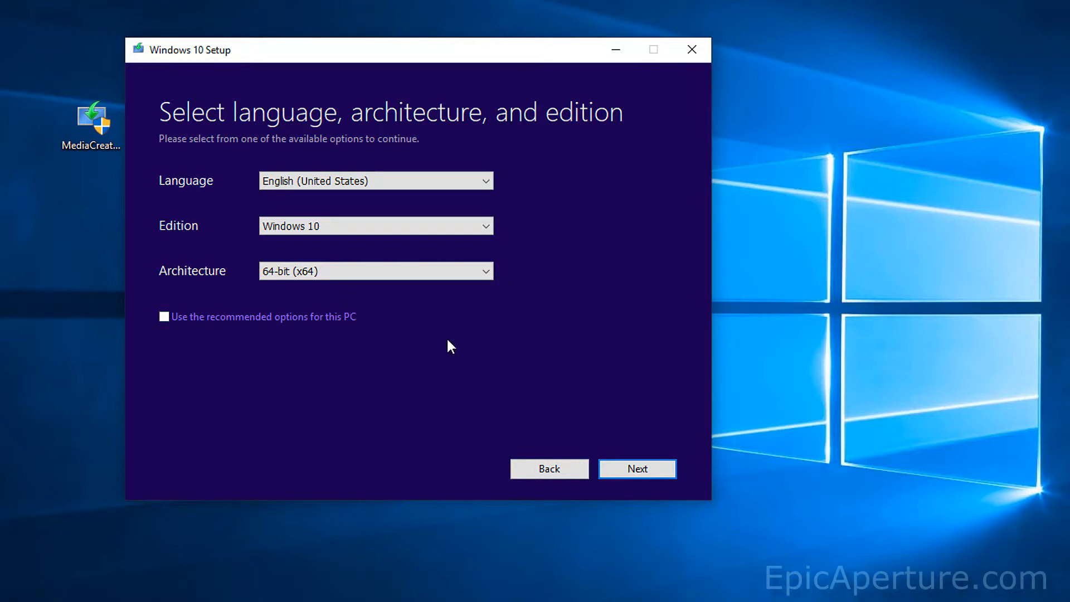
pyautogui.click(637, 469)
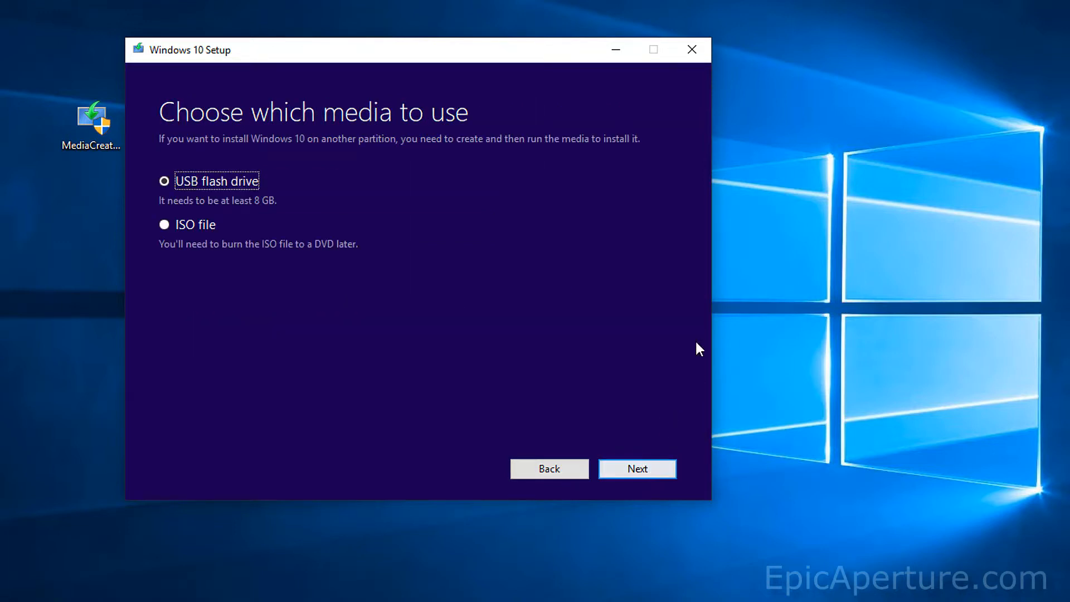
# - Select USB flash drive as the media type and continue to drive selection
pyautogui.click(165, 181)
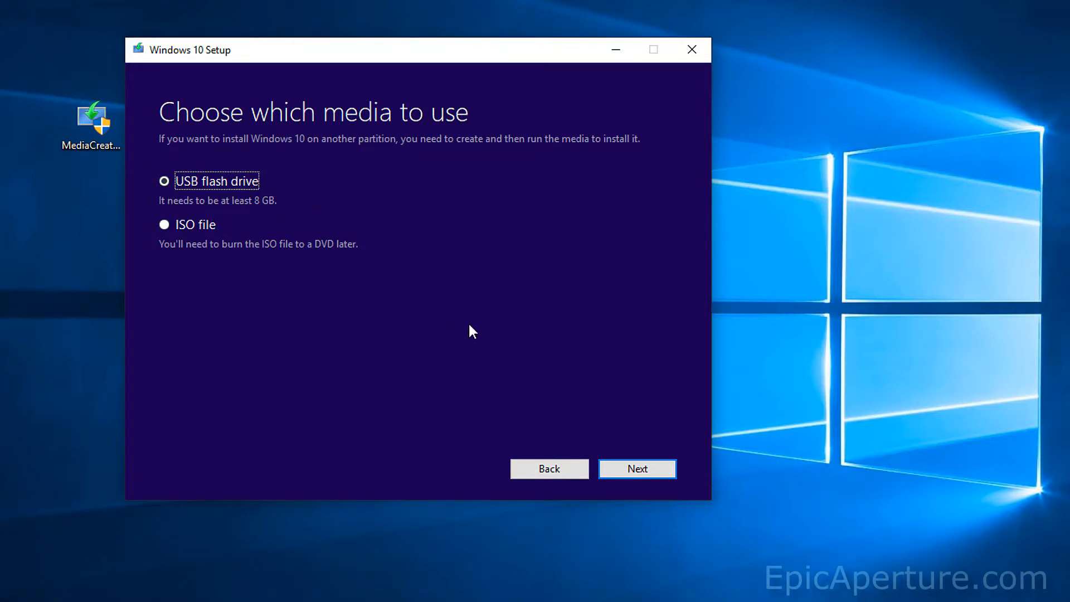
pyautogui.click(636, 470)
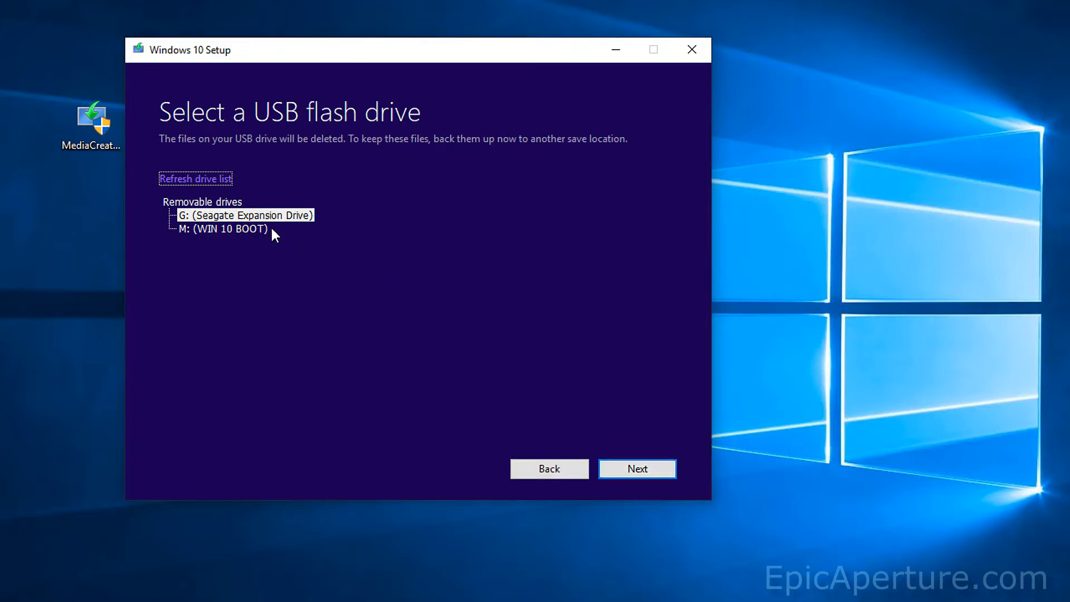
pyautogui.moveTo(247, 222)
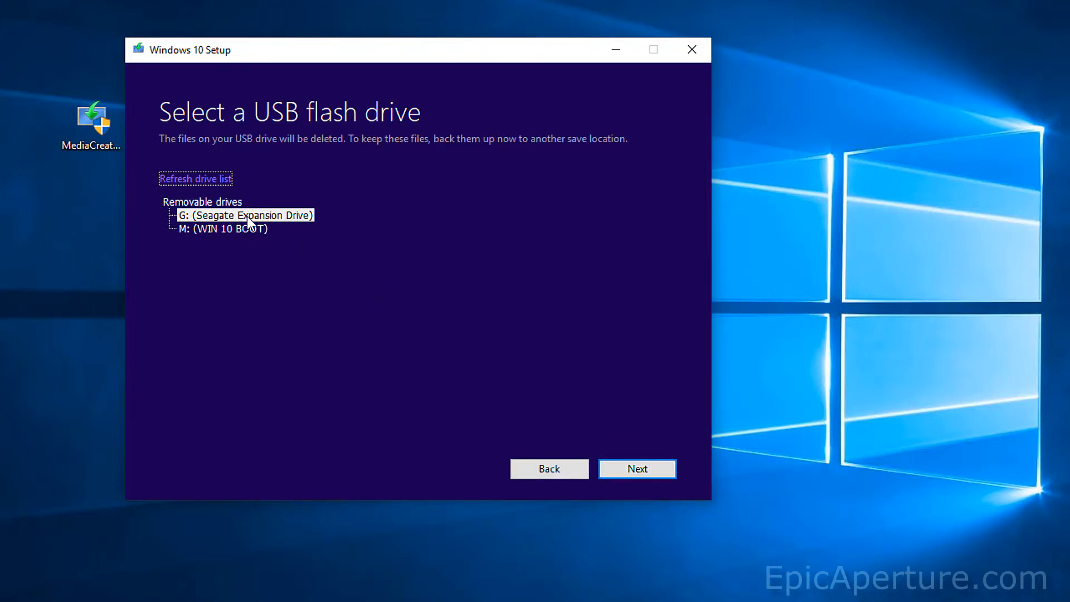
pyautogui.moveTo(246, 244)
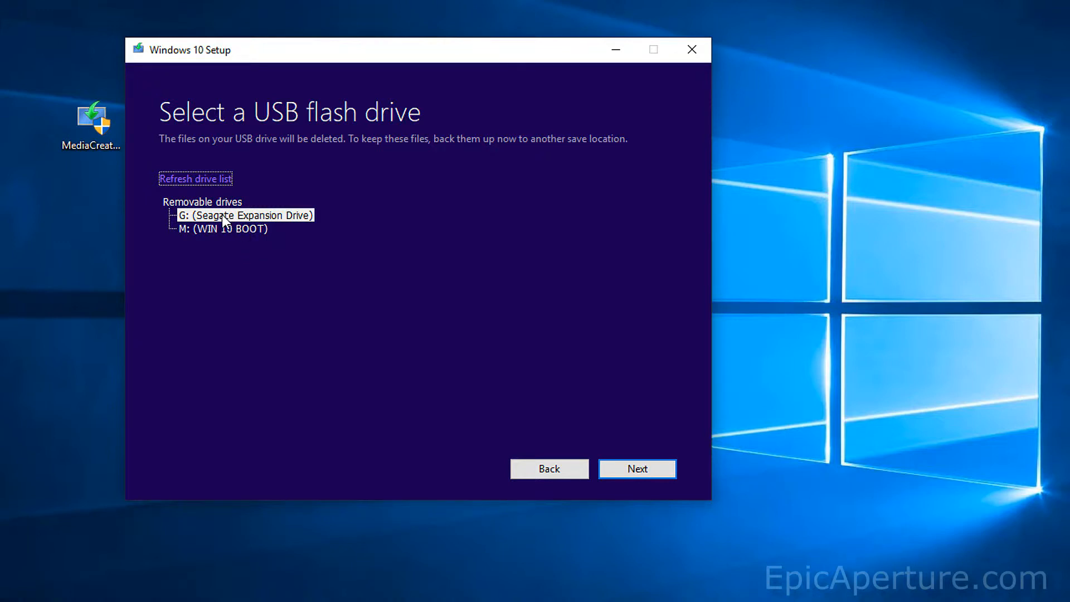
pyautogui.moveTo(208, 237)
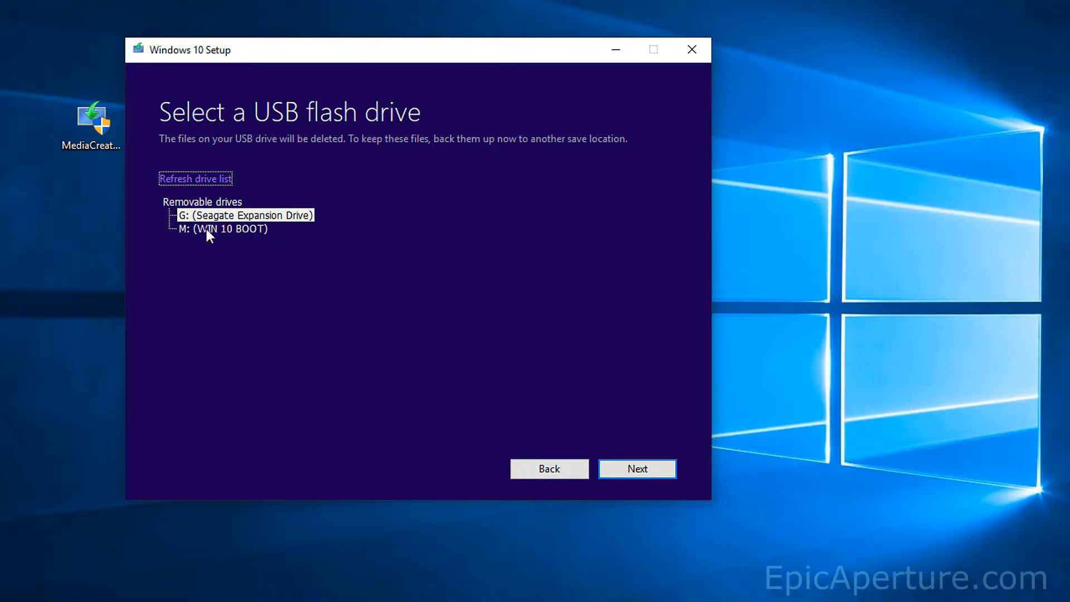
pyautogui.moveTo(194, 238)
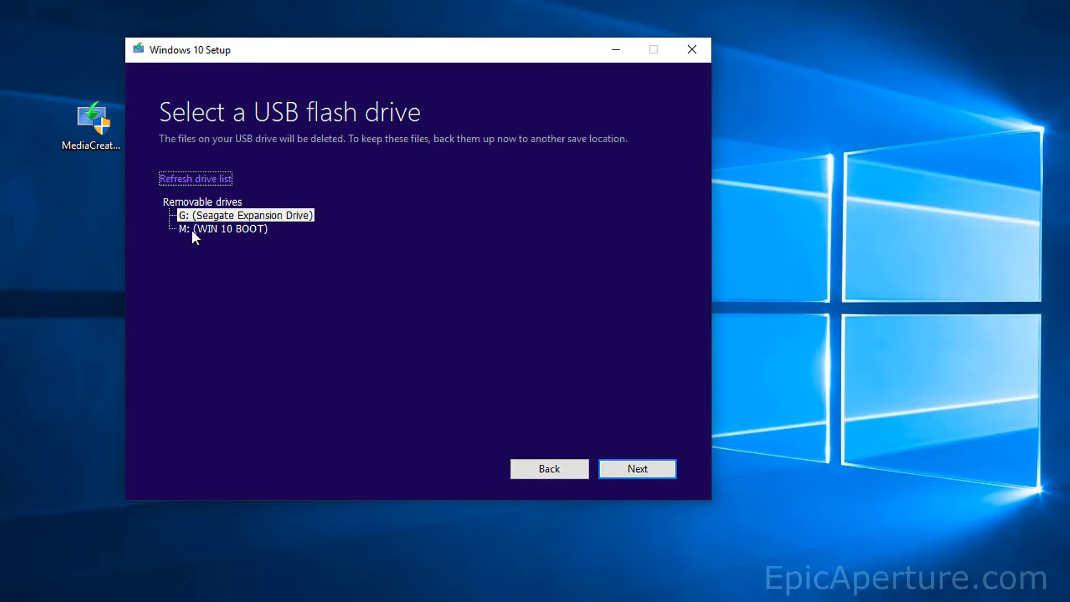
pyautogui.moveTo(205, 244)
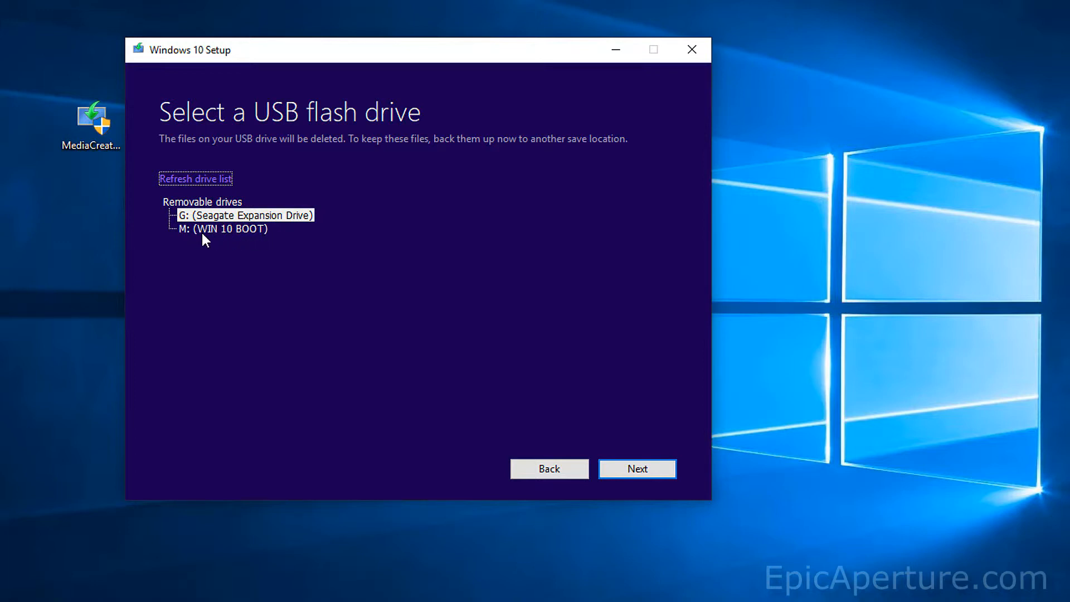
pyautogui.moveTo(254, 244)
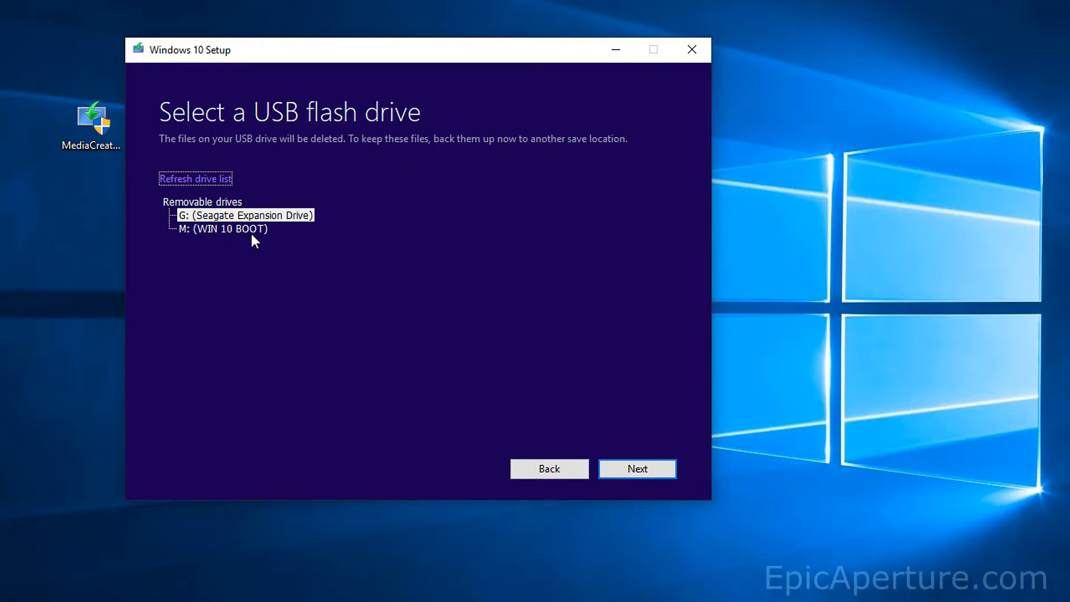
# - Target the M: (WIN 10 BOOT) removable drive and start creating the installation media
pyautogui.click(222, 228)
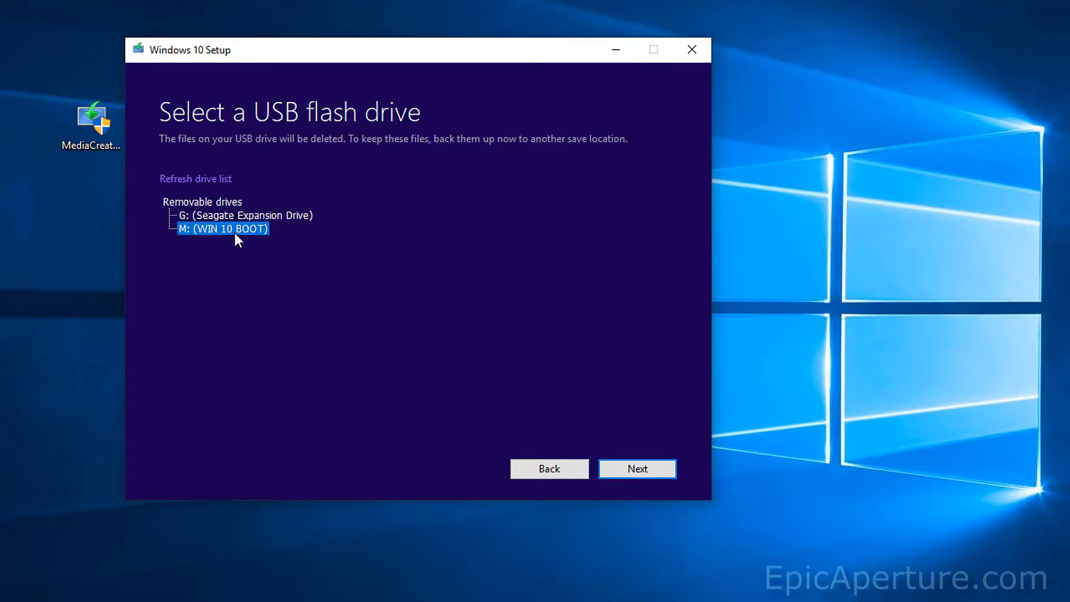
pyautogui.moveTo(248, 241)
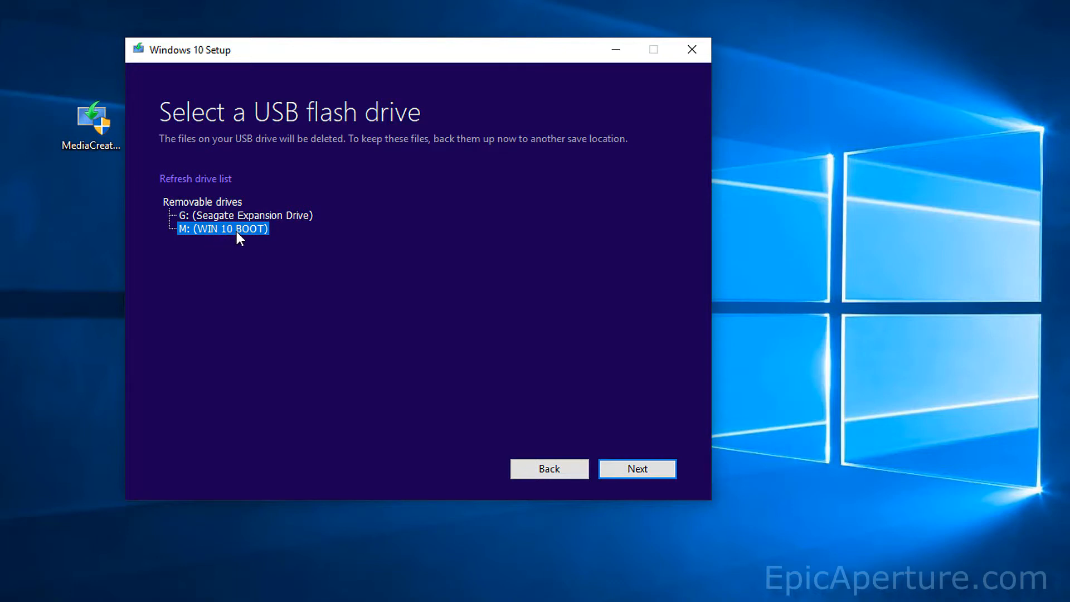
pyautogui.moveTo(228, 239)
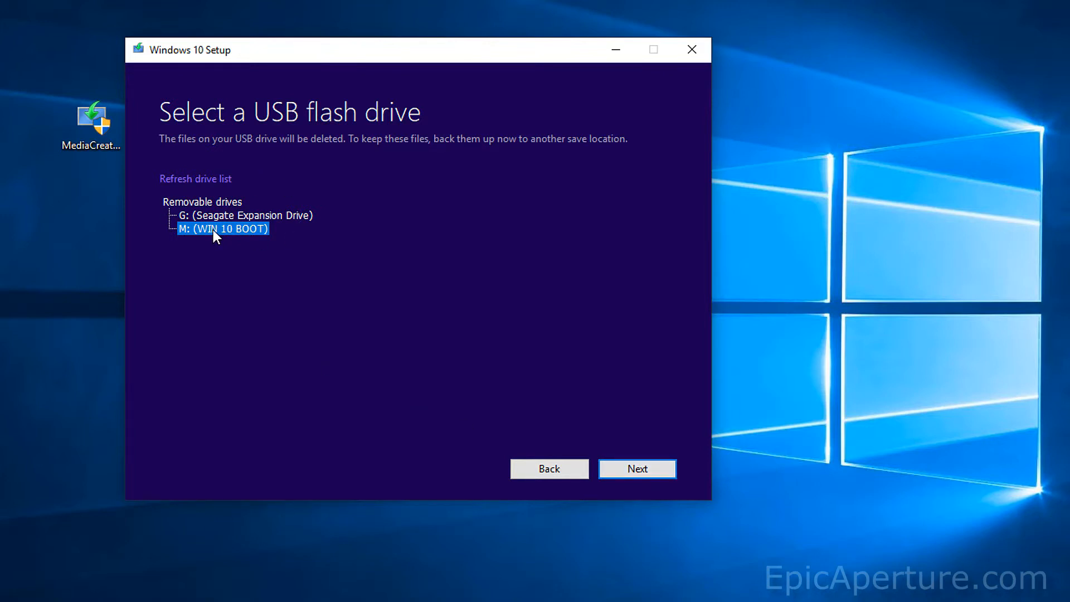
pyautogui.click(636, 469)
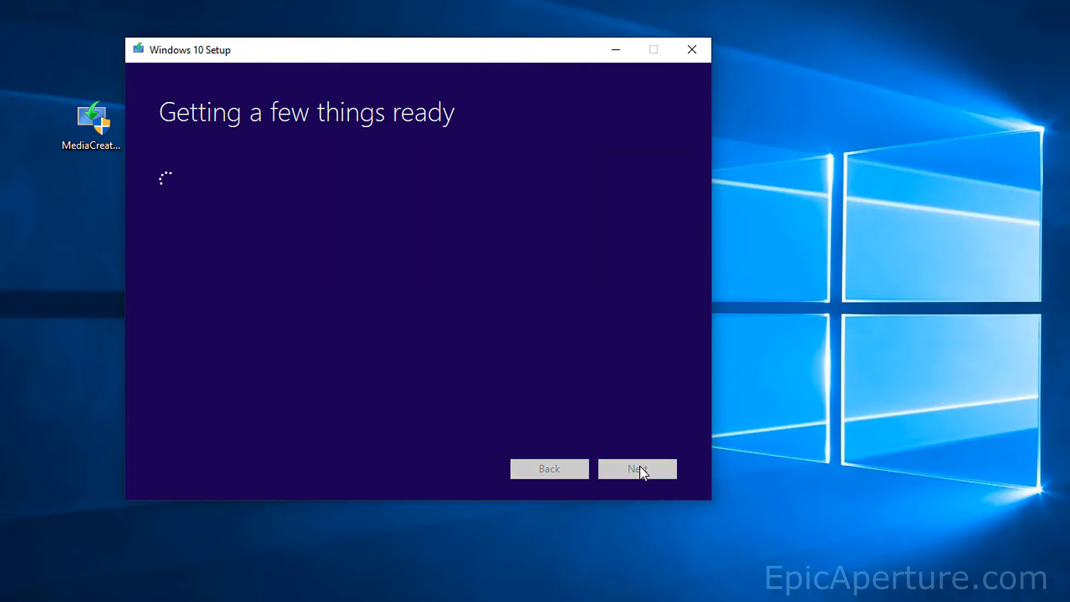
# - After 'Your USB flash drive is ready' appears, finish setup so it cleans up and closes
pyautogui.click(637, 470)
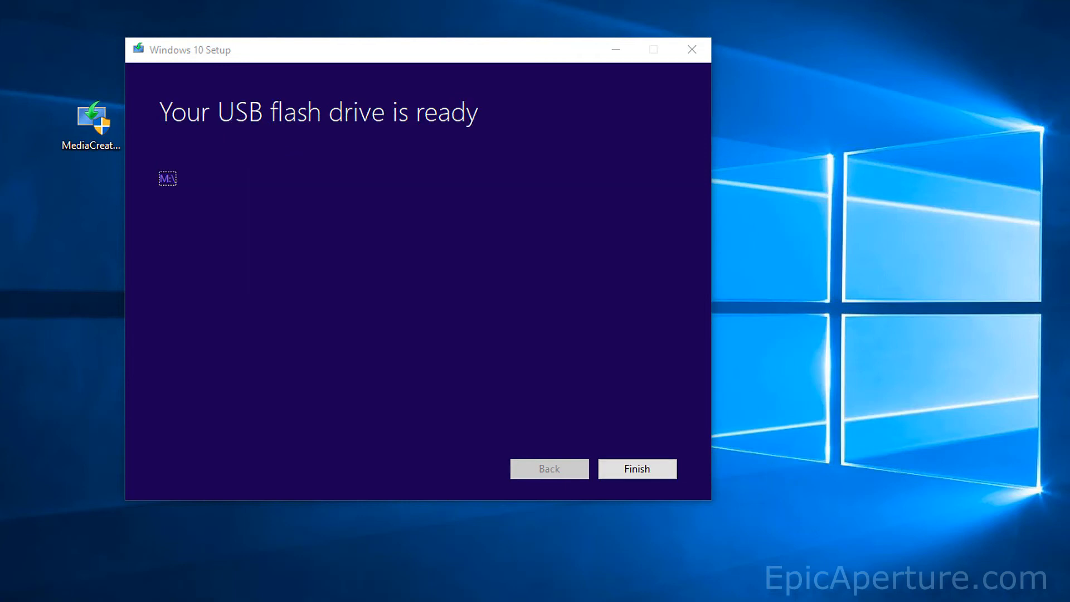
pyautogui.moveTo(322, 242)
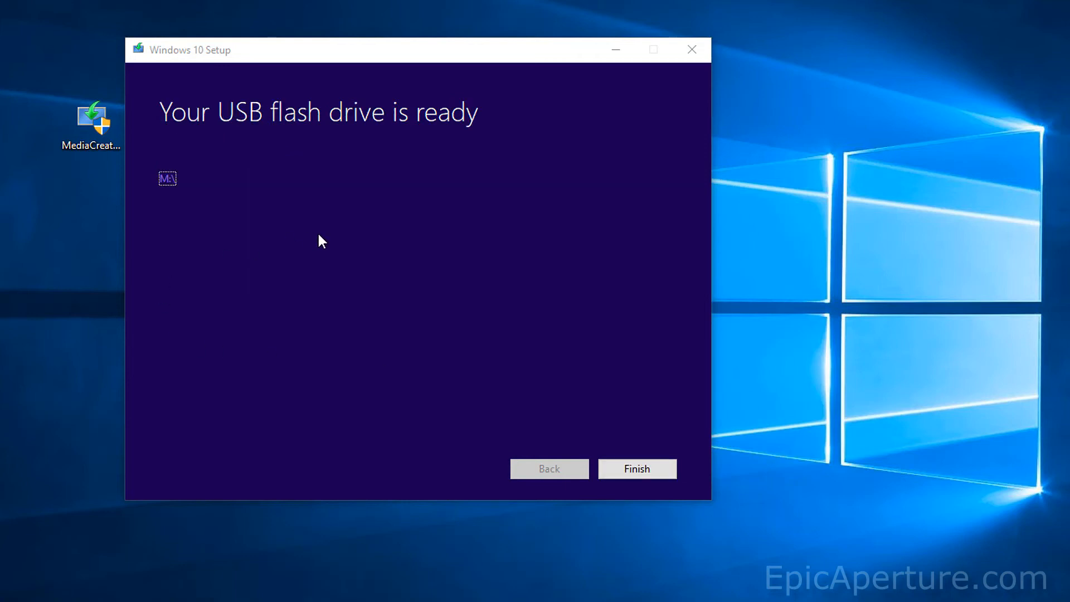
pyautogui.click(636, 469)
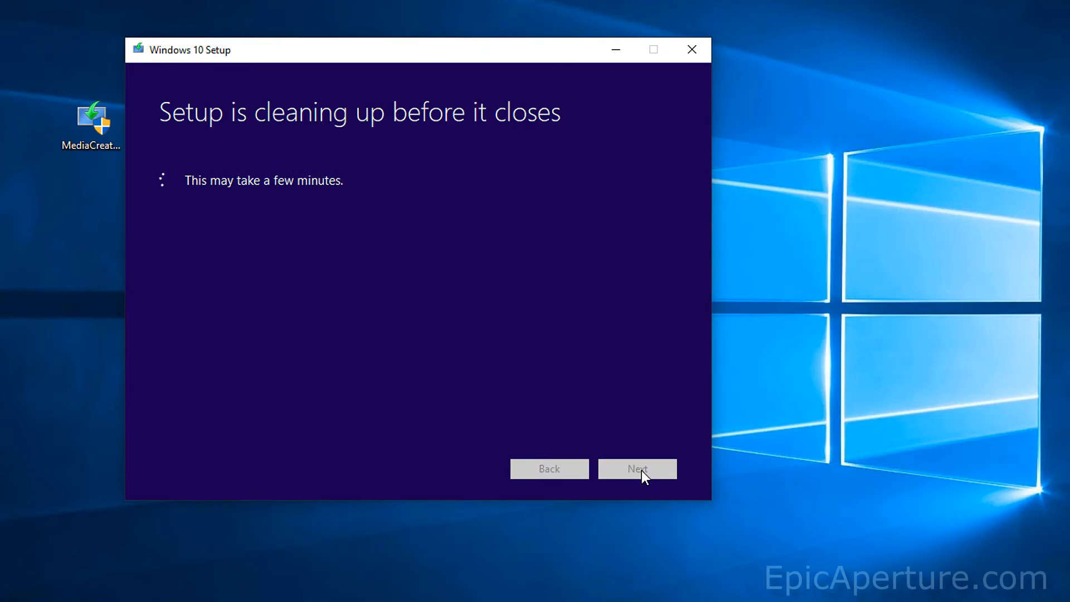